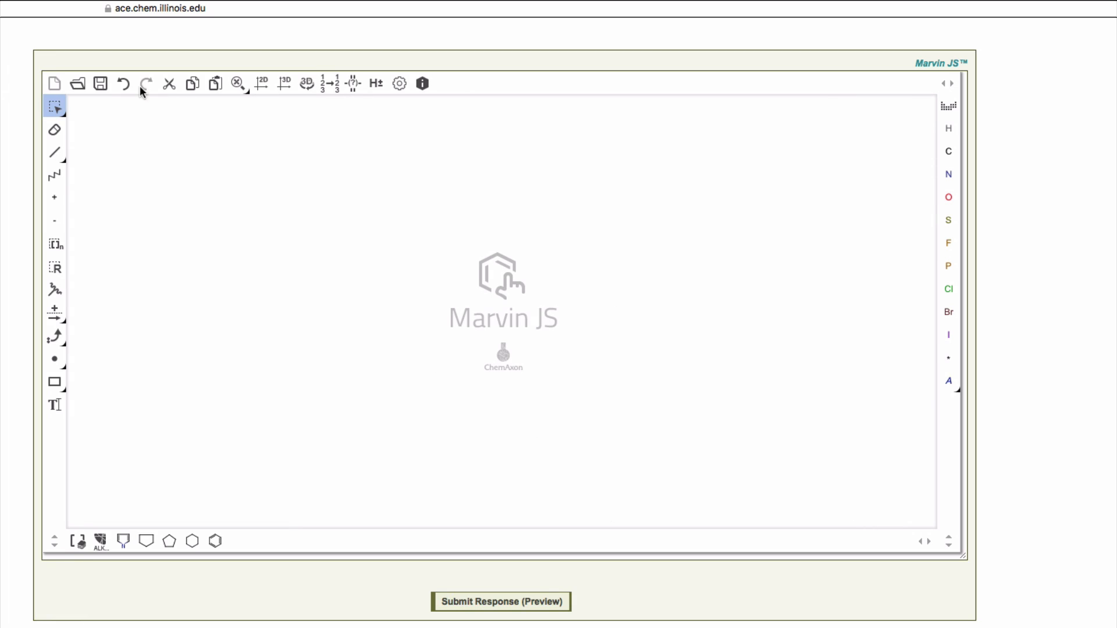
Import a guanine structure onto the canvas by entering the name 'guanine'.
left_click(82, 84)
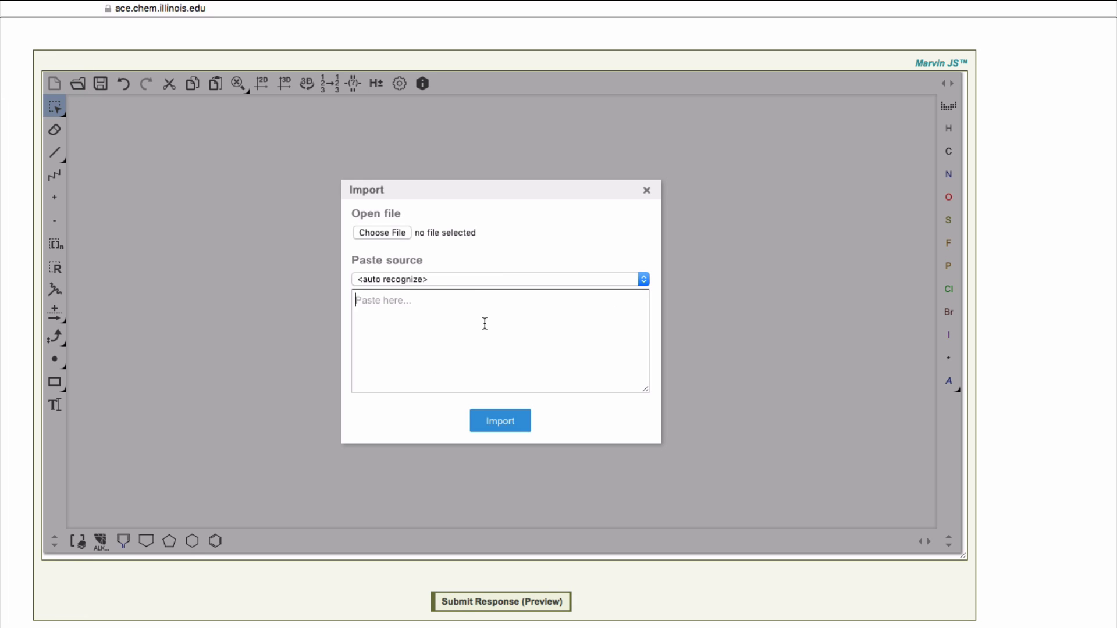
type("gua")
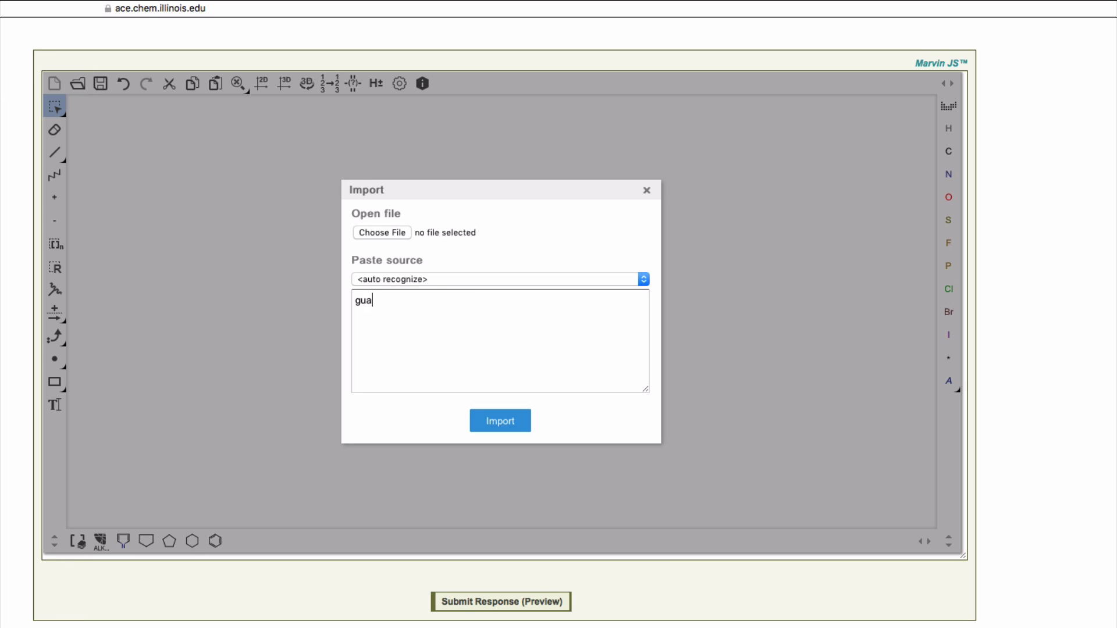
type("nine")
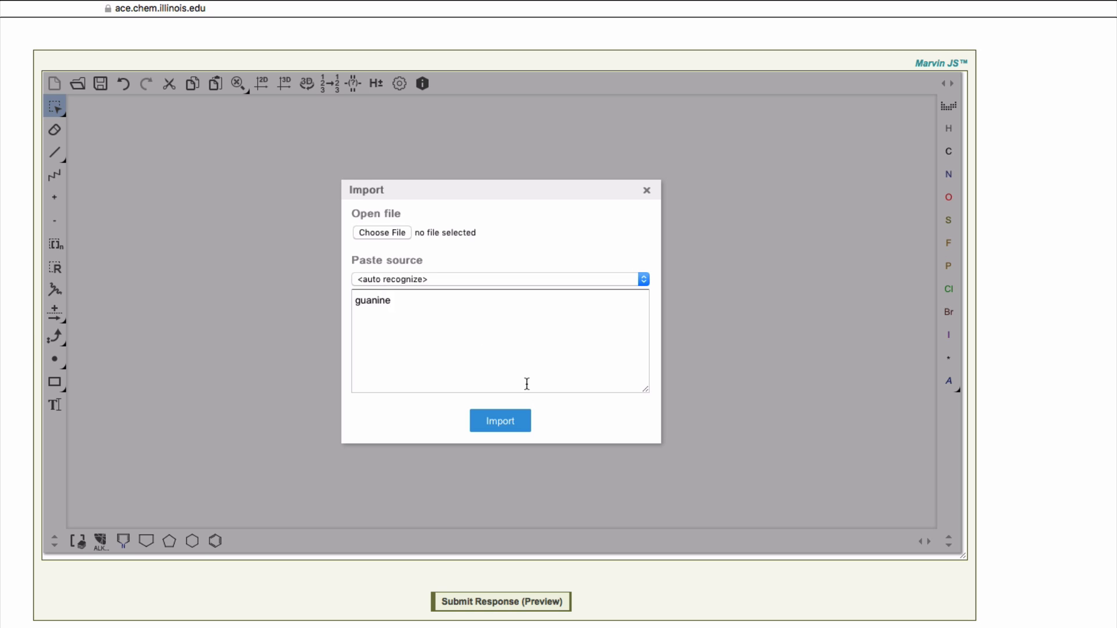
left_click(499, 420)
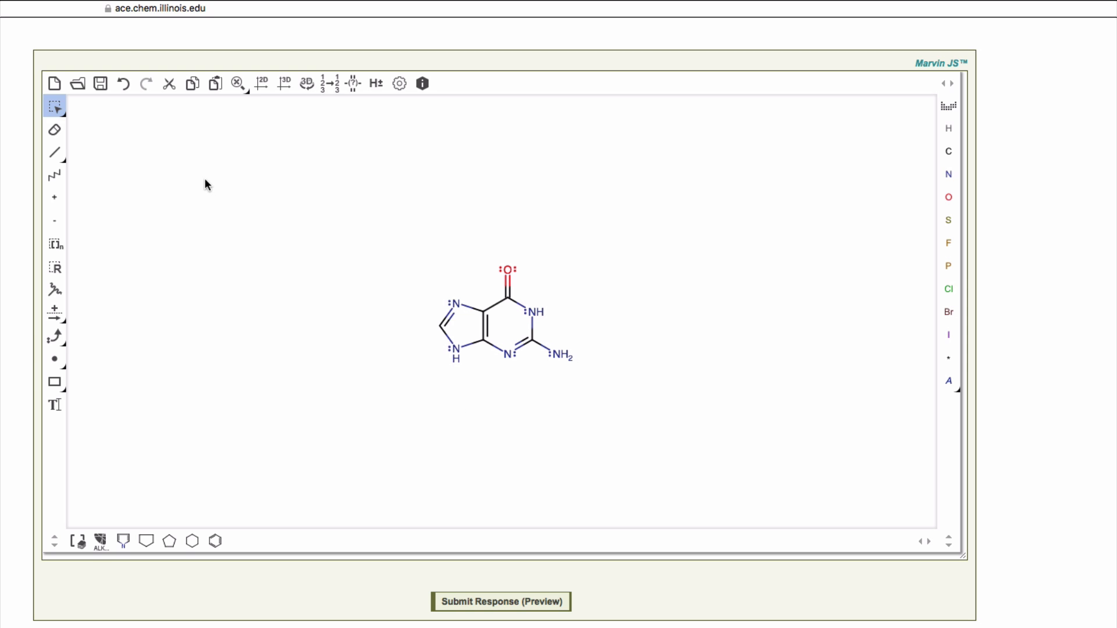
mouse_move(254, 220)
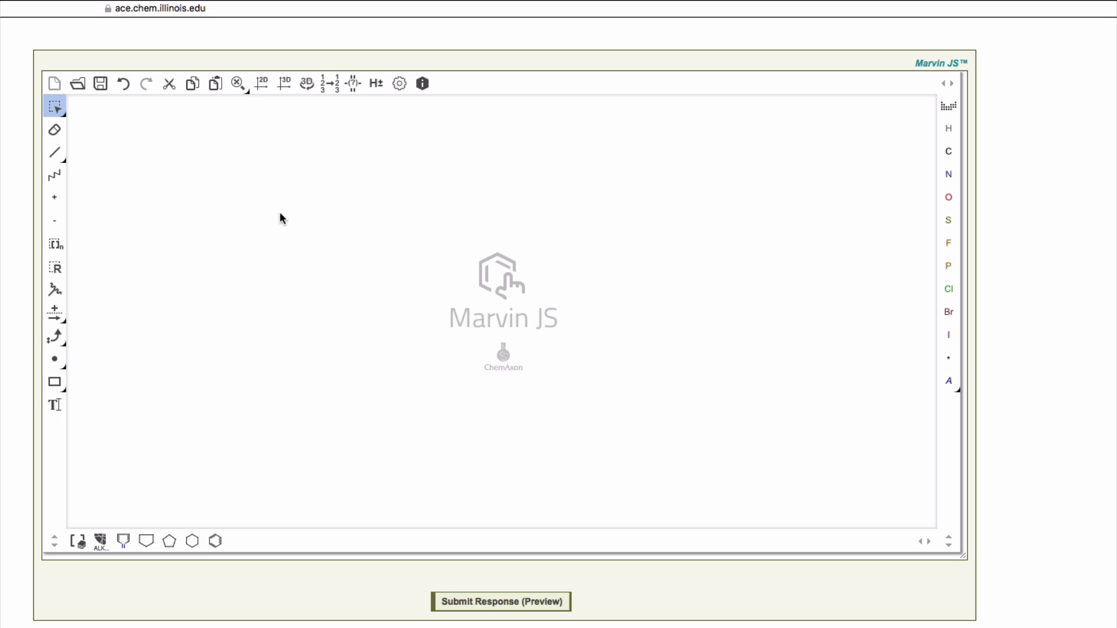
Import a uracil structure beside guanine by entering the name 'uracil'.
left_click(81, 83)
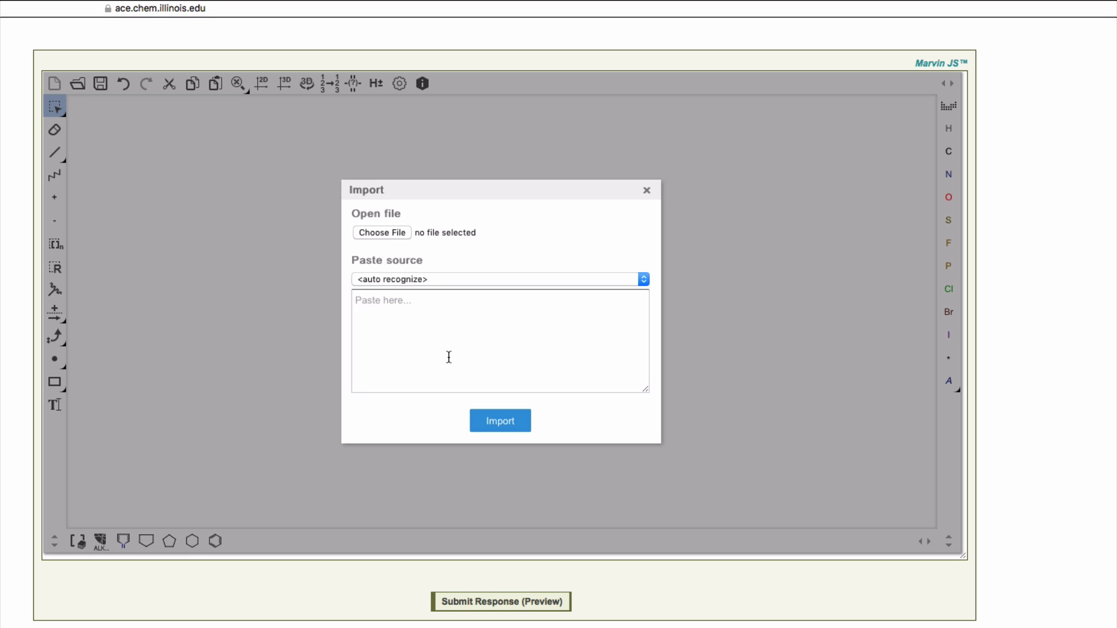
type("uracil")
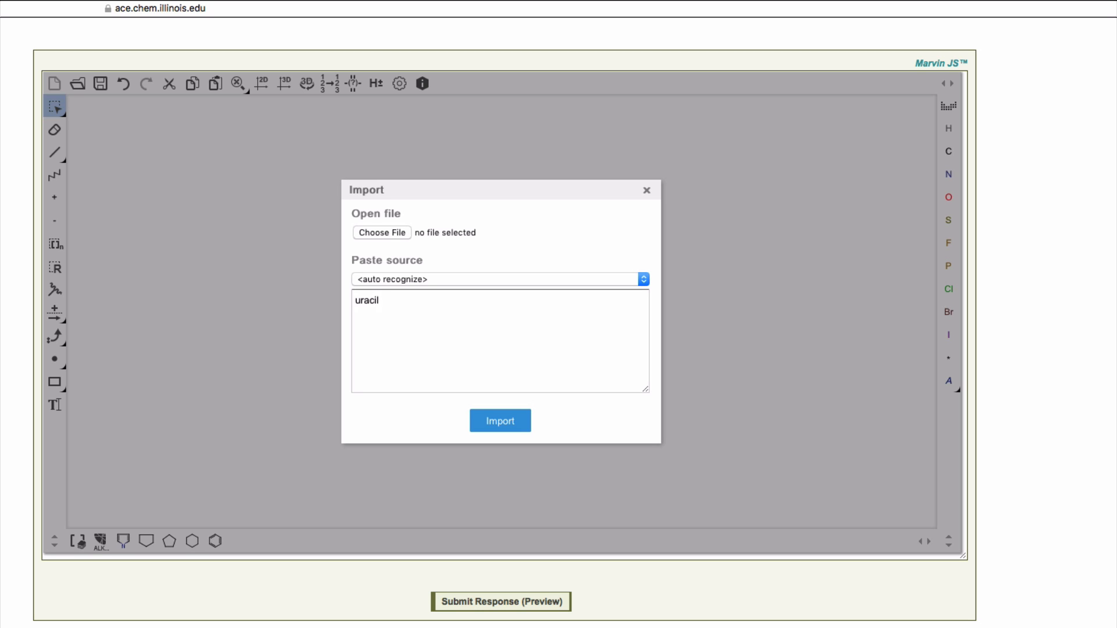
left_click(500, 421)
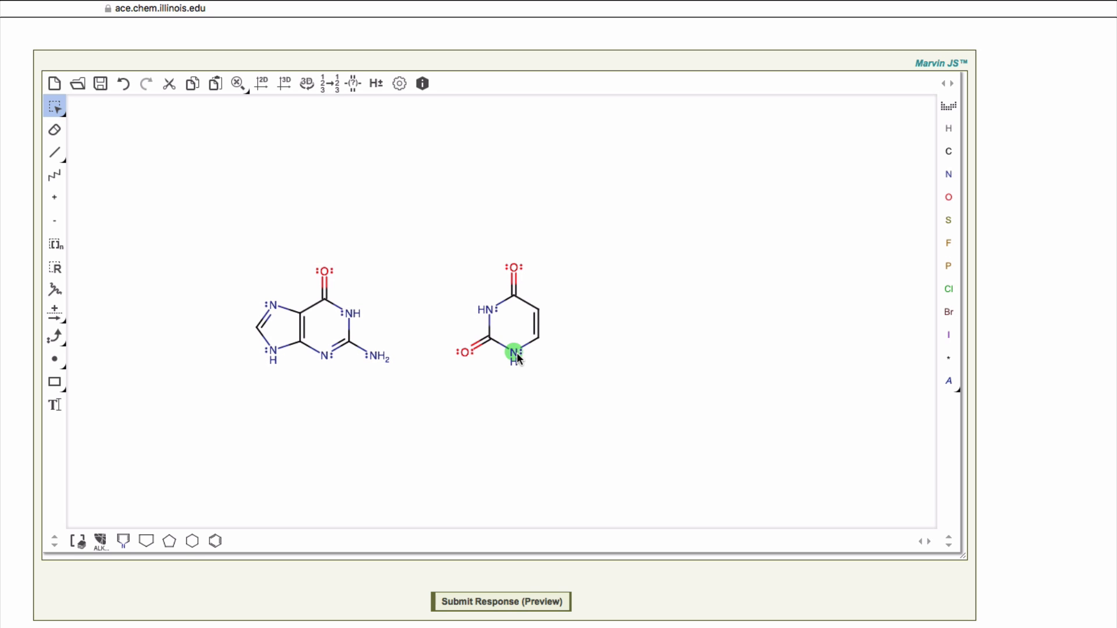
left_click(510, 364)
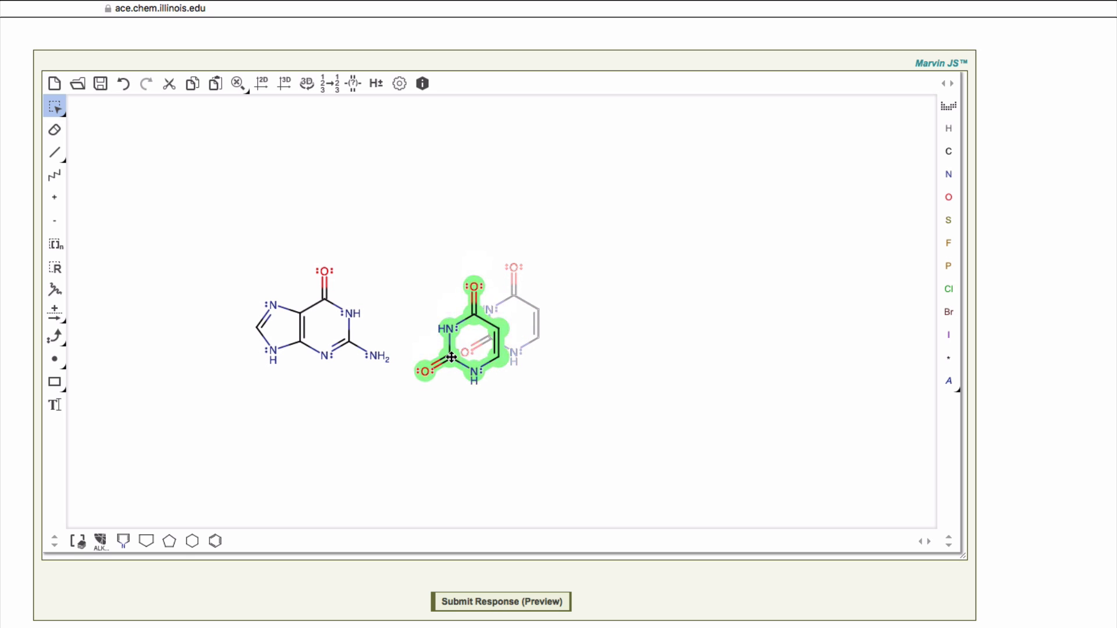
Drag the uracil molecule down and left to sit just below guanine.
left_click_drag(474, 328, 303, 441)
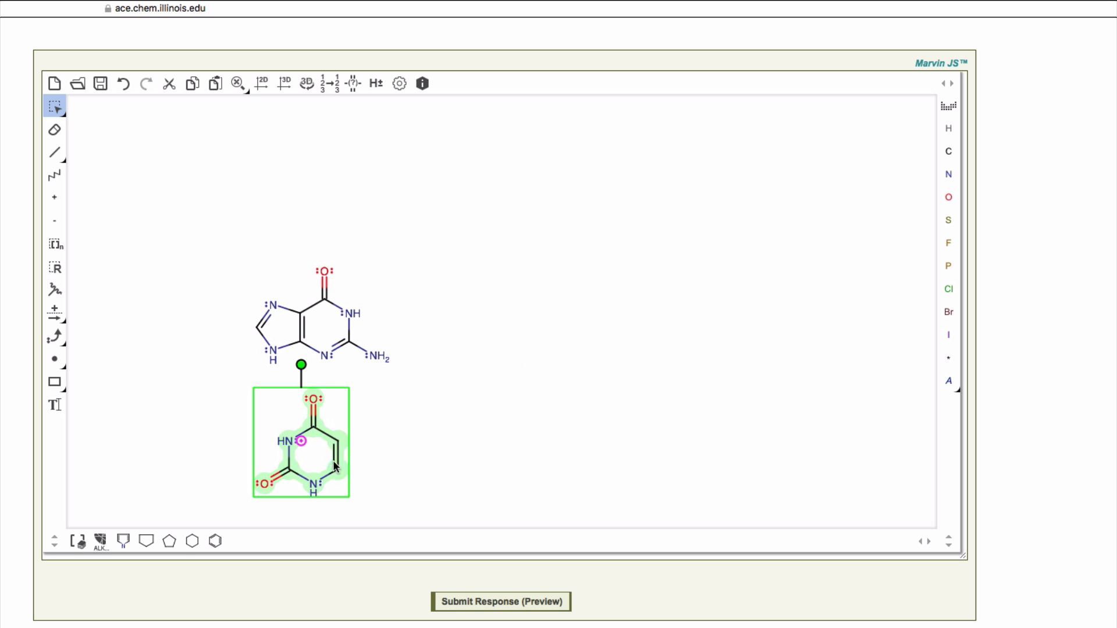